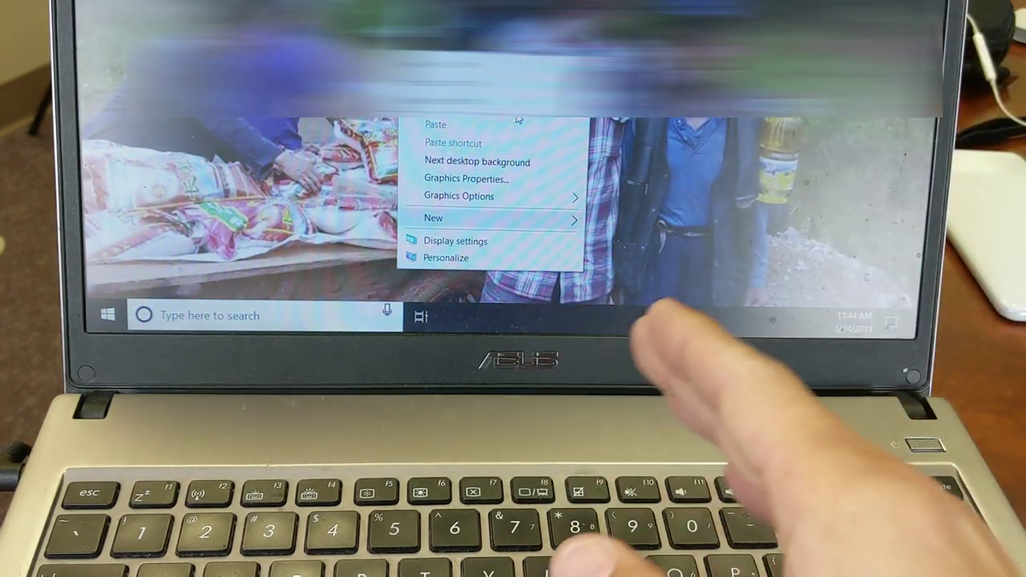
- Restart the laptop from the sign-in screen's power menu into the Choose an option recovery screen
{"action": "key", "text": "Ctrl+Alt+Delete"}
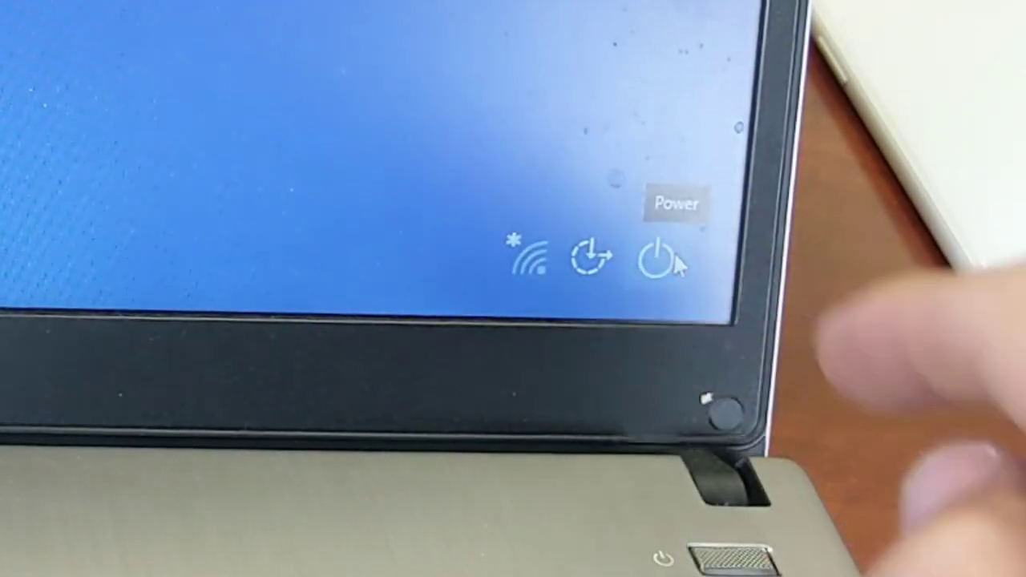
{"action": "left_click", "coordinate": [654, 260]}
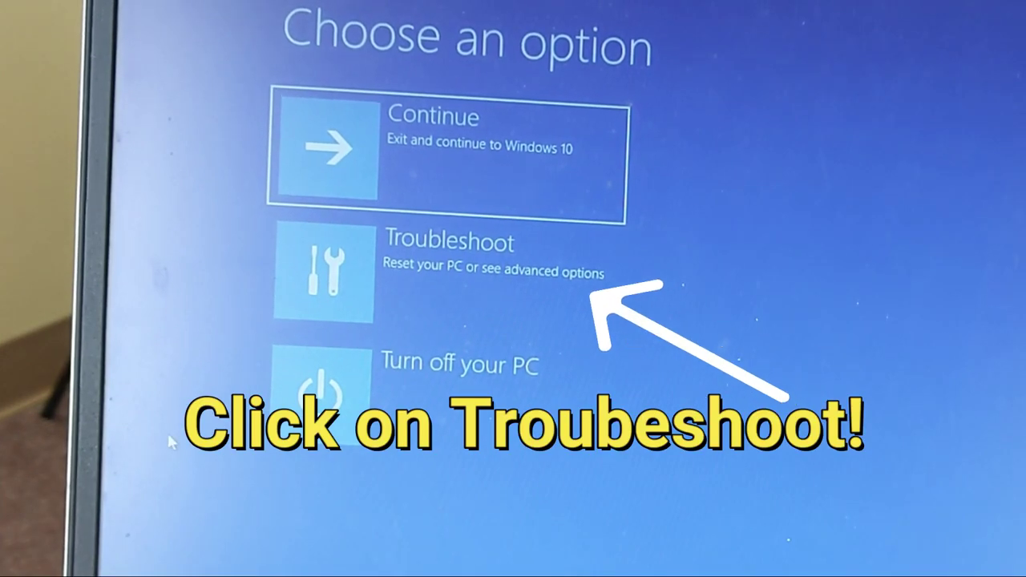
{"action": "mouse_move", "coordinate": [424, 298]}
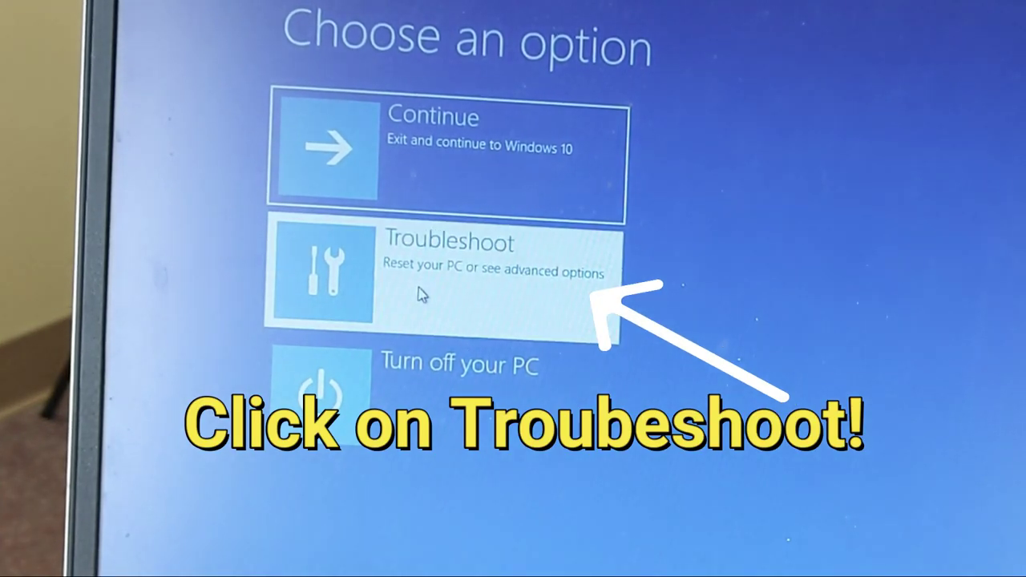
- Choose Troubleshoot to reach the repair options and boot back to the Windows 10 desktop
{"action": "left_click", "coordinate": [473, 273]}
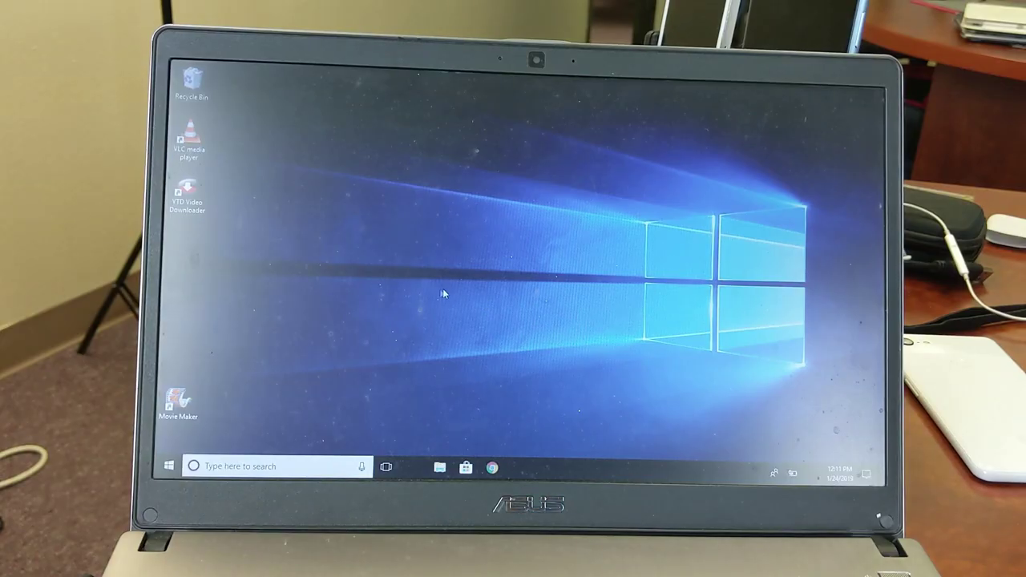
{"action": "mouse_move", "coordinate": [243, 202]}
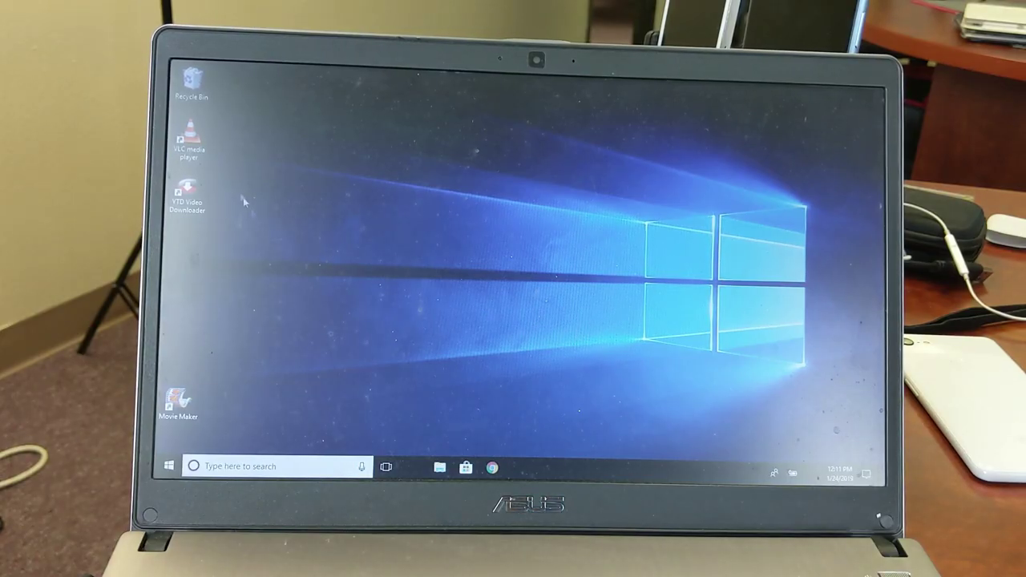